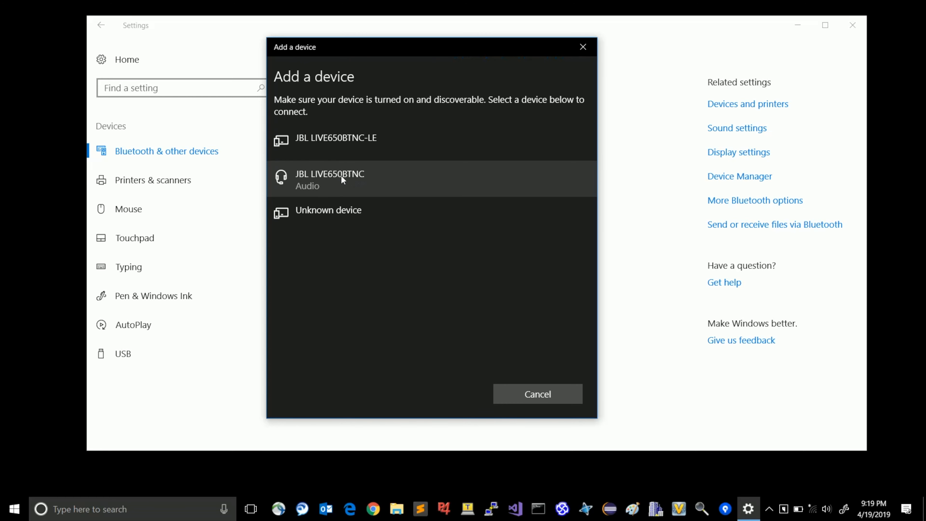
# - Select JBL LIVE650BTNC (Audio) from the discovered devices until it pairs for voice and music
pyautogui.click(329, 179)
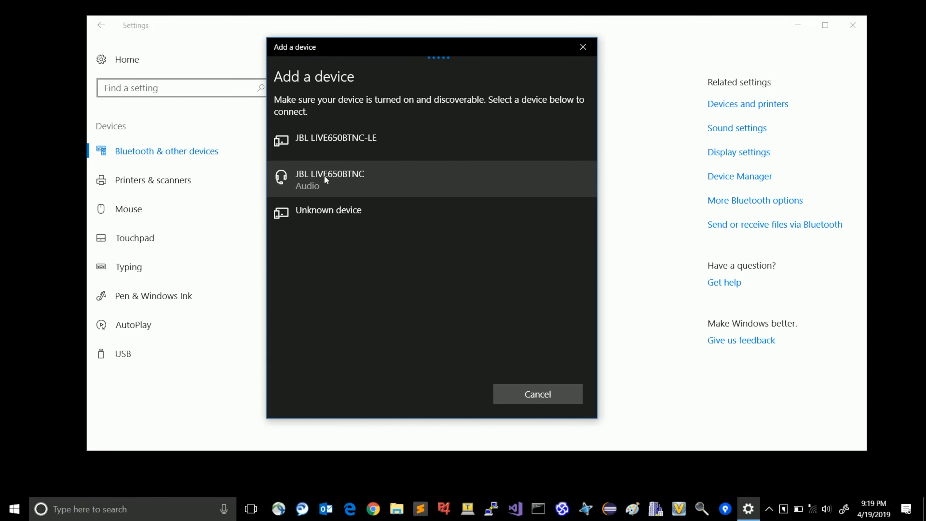
pyautogui.moveTo(331, 181)
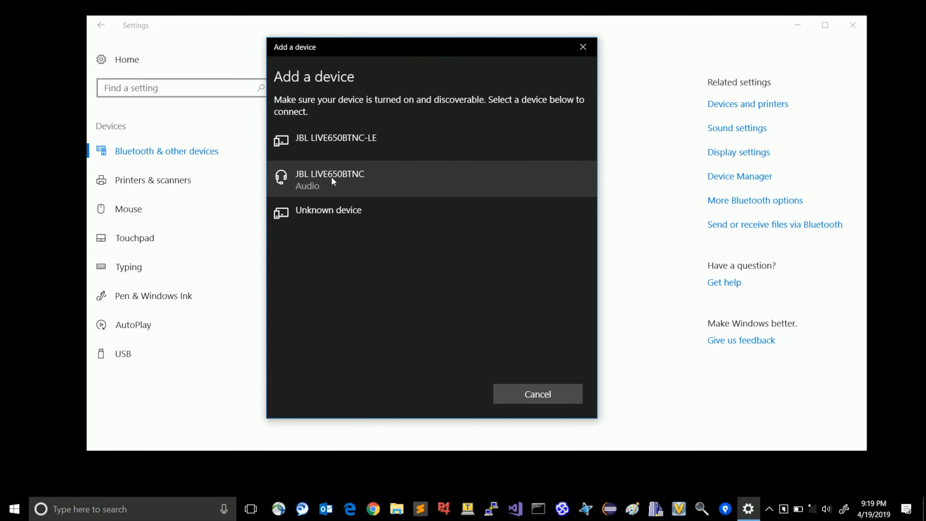
pyautogui.click(330, 179)
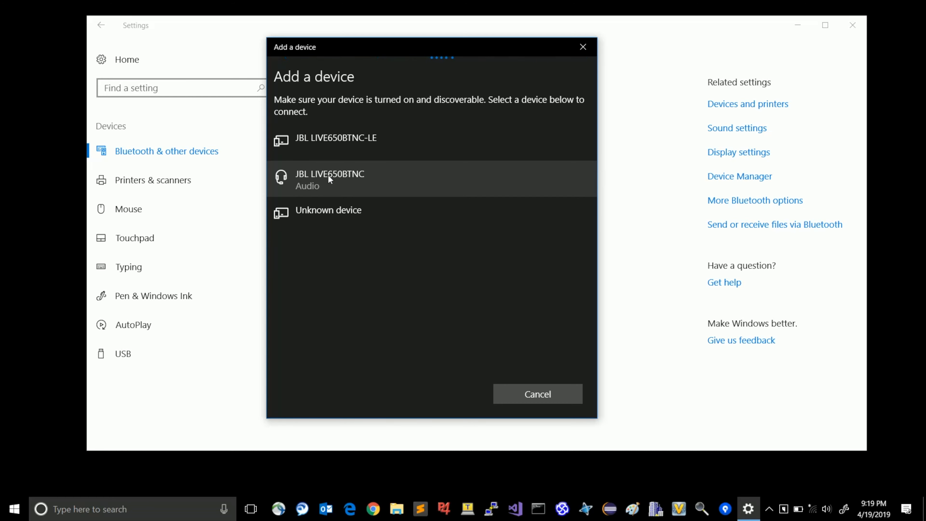
pyautogui.click(330, 179)
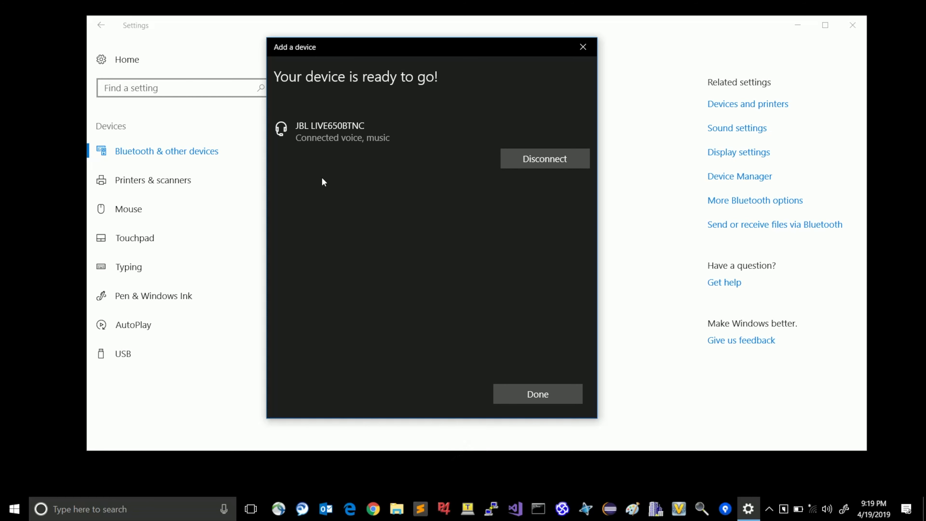
pyautogui.moveTo(351, 139)
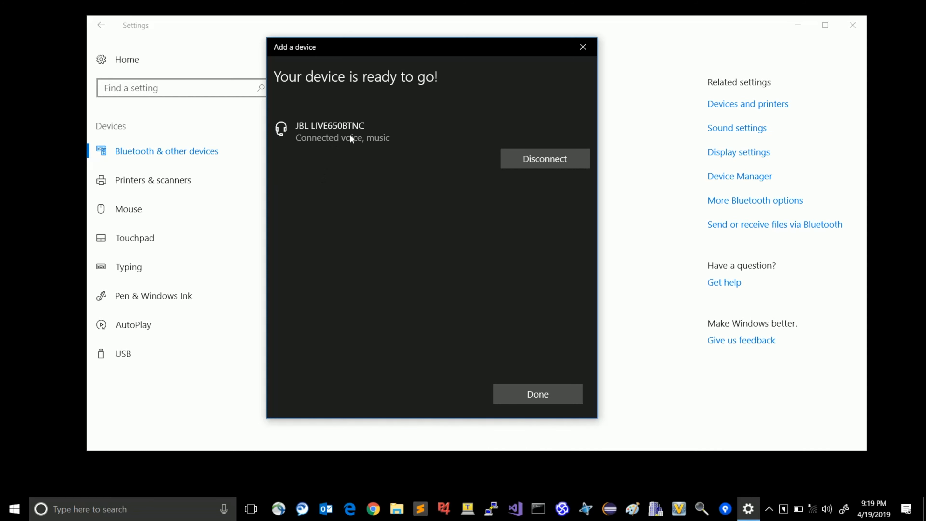
pyautogui.moveTo(521, 356)
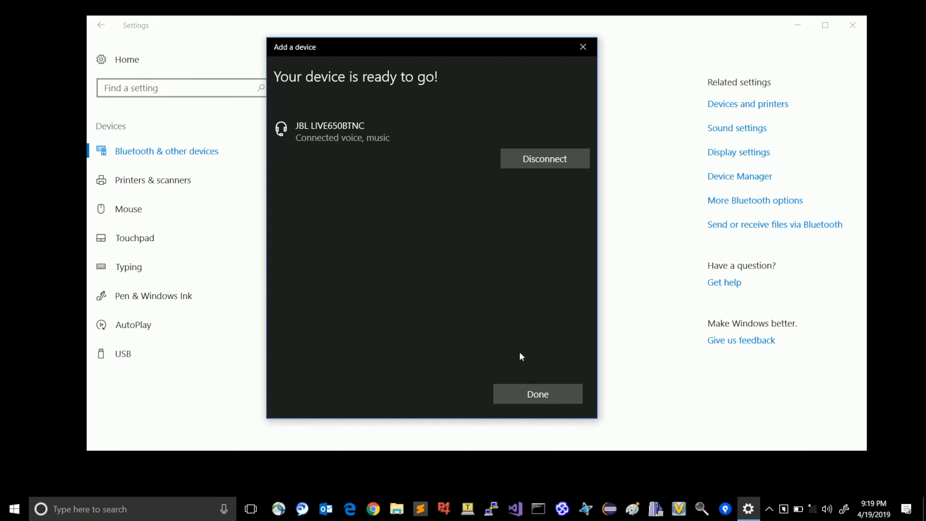